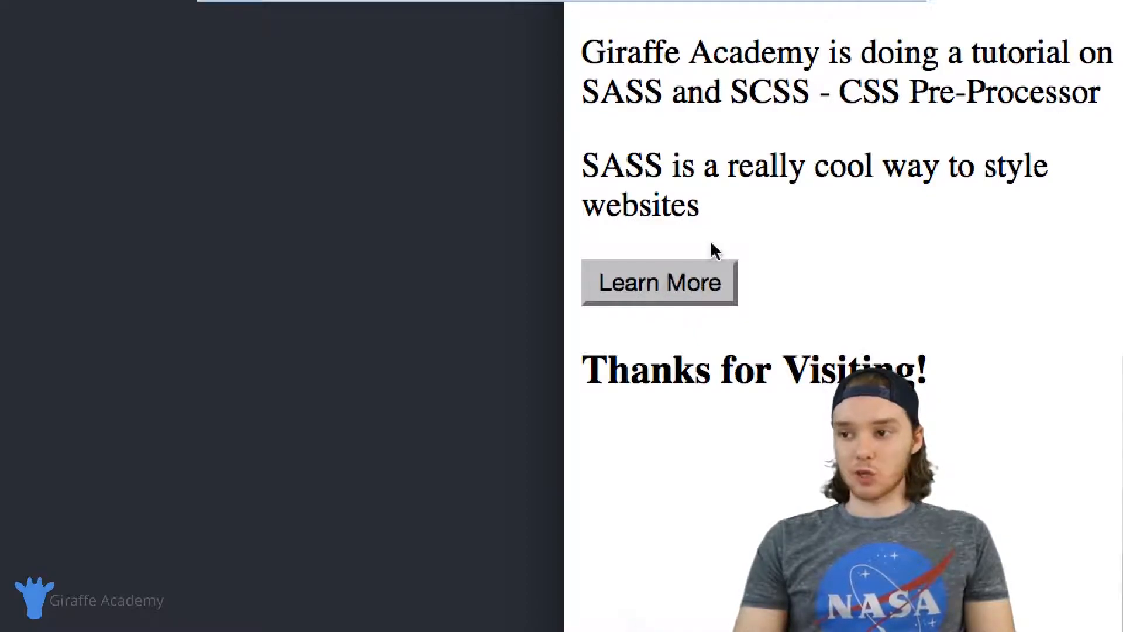
Define the SCSS variable $base-size: 20px; at the top of style.scss.
drag(582, 164, 698, 208)
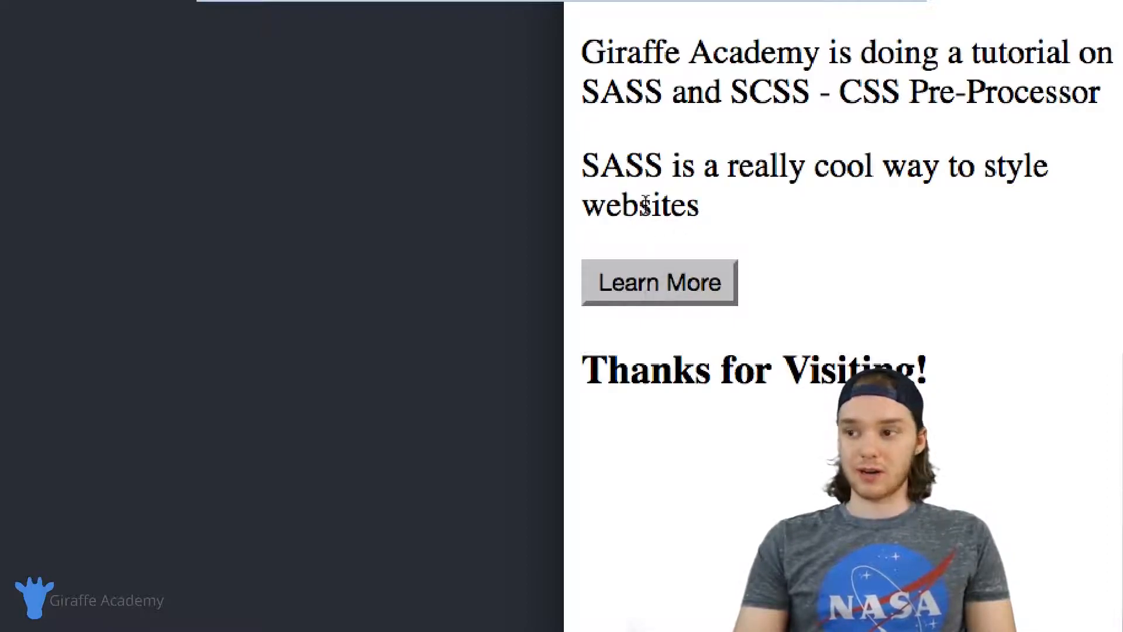
drag(582, 166, 698, 206)
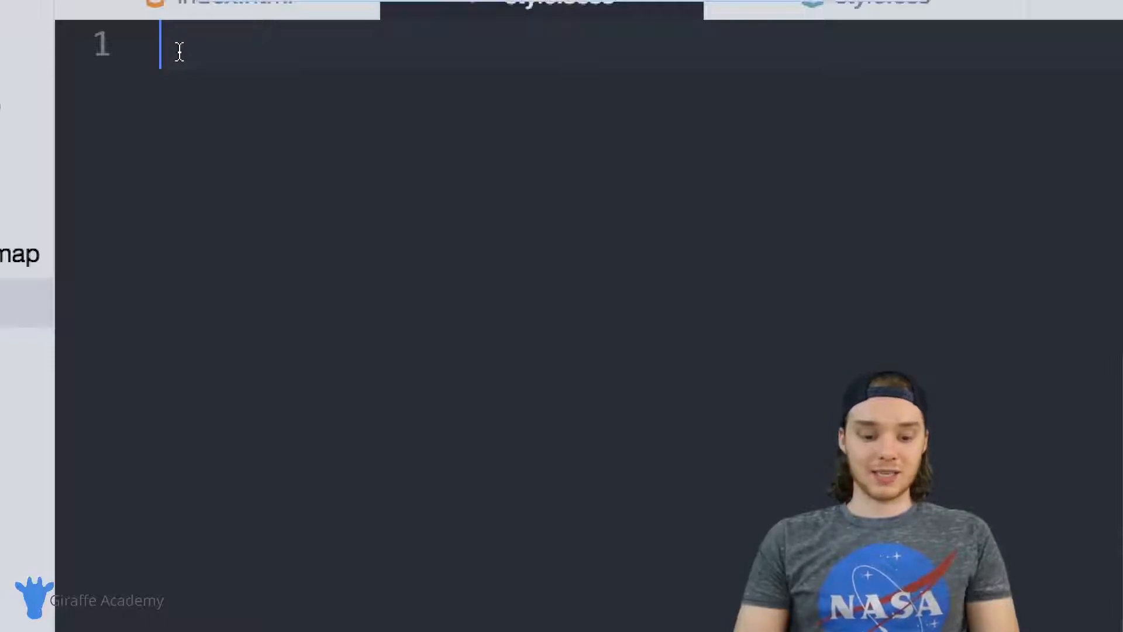
text($)
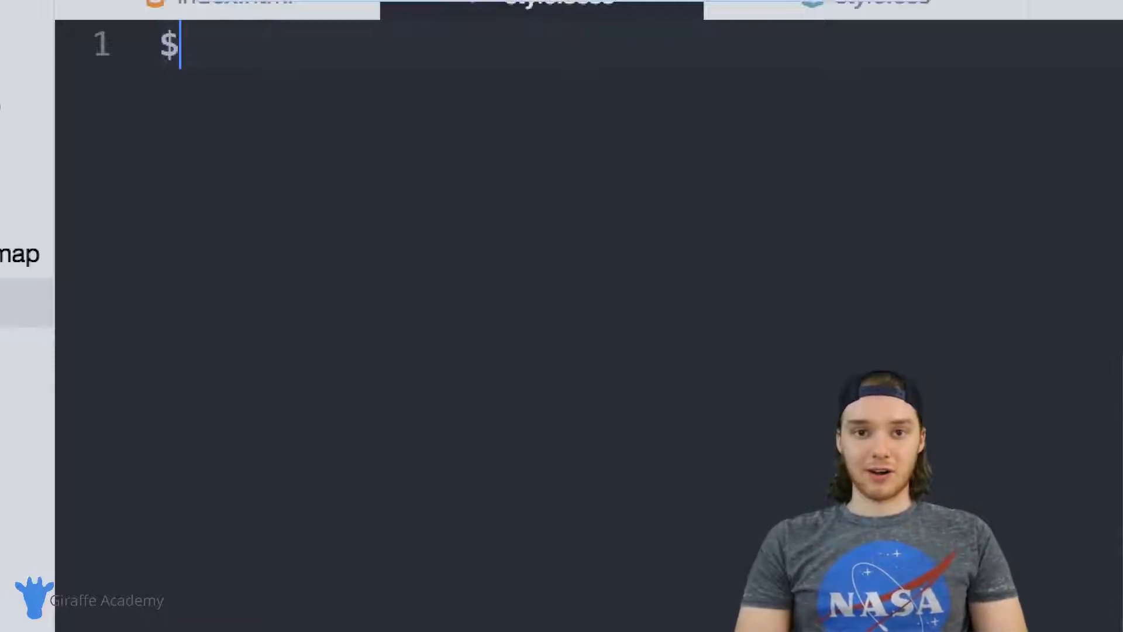
text(base-size)
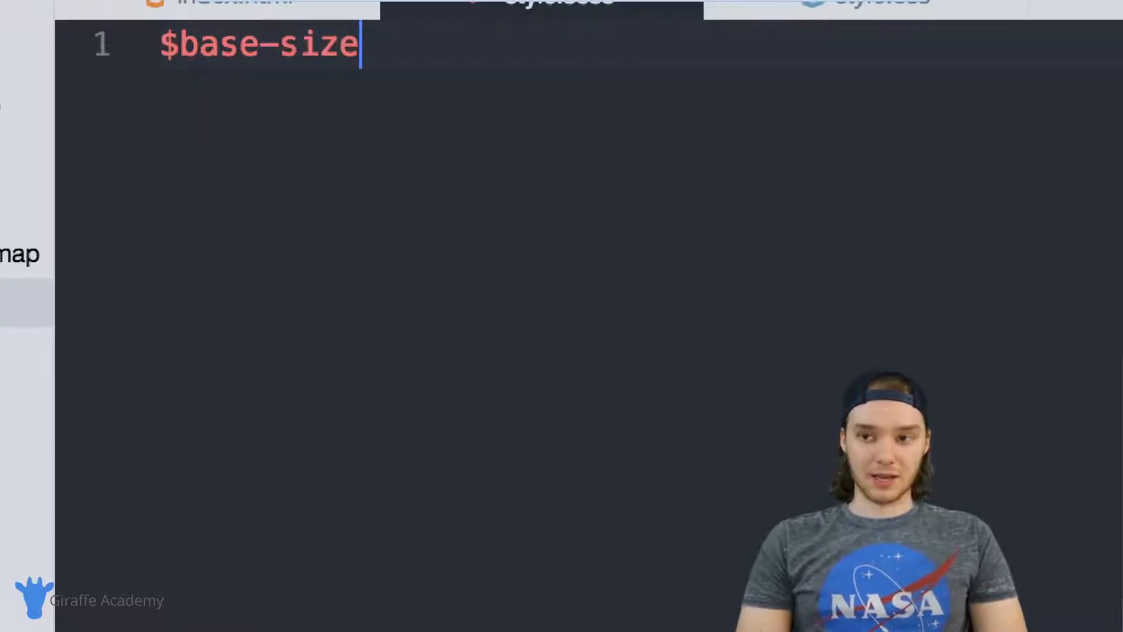
text(: 2)
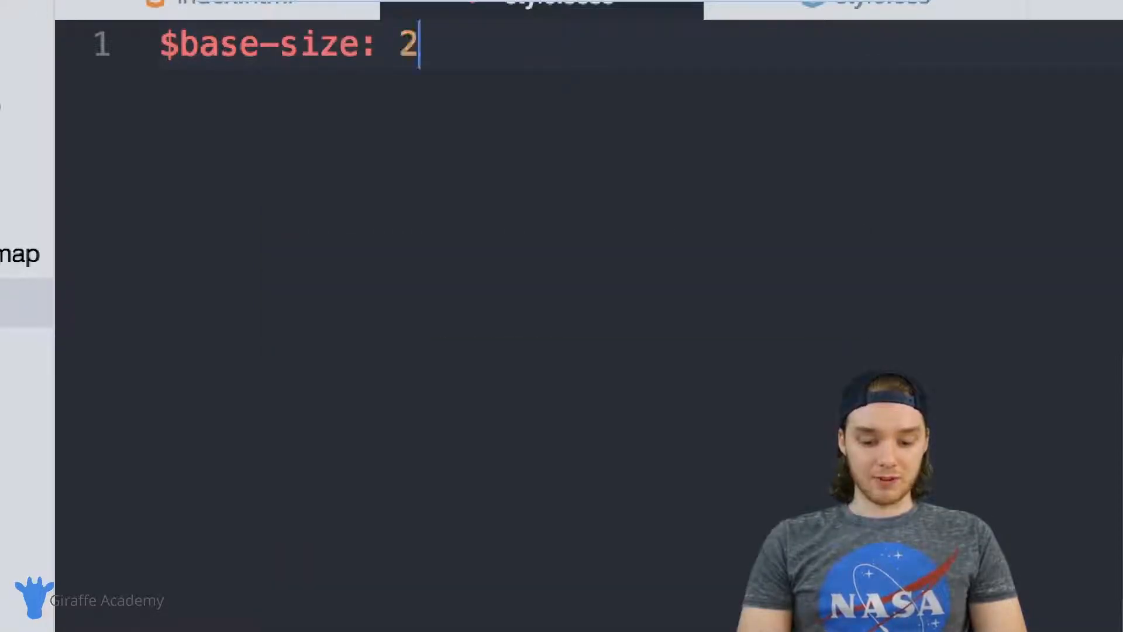
text(0px;)
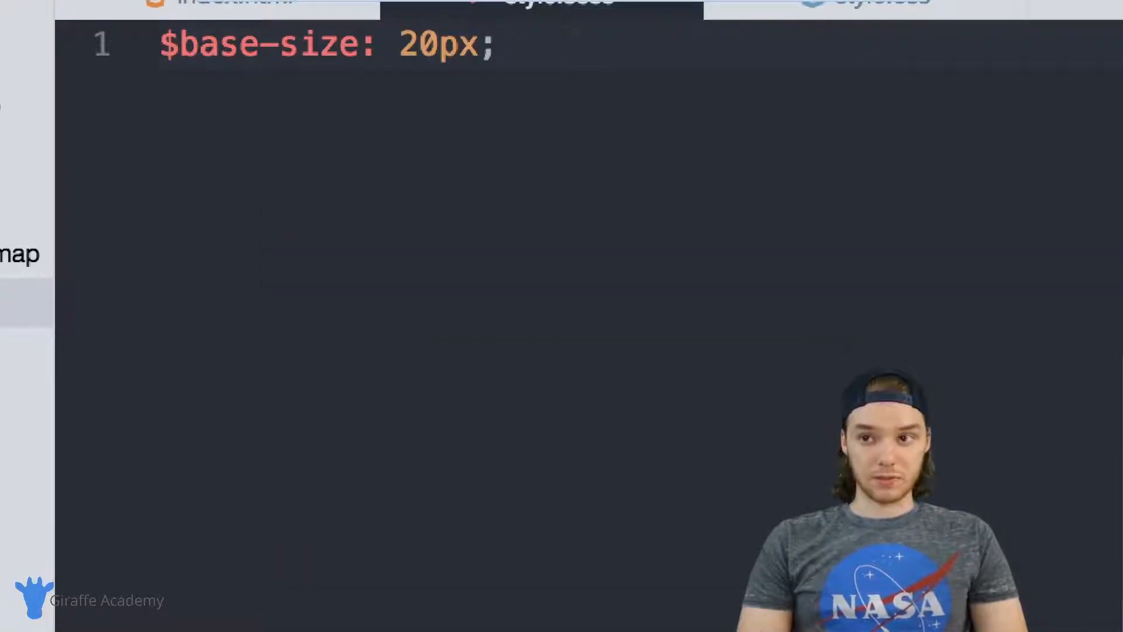
key(Enter)
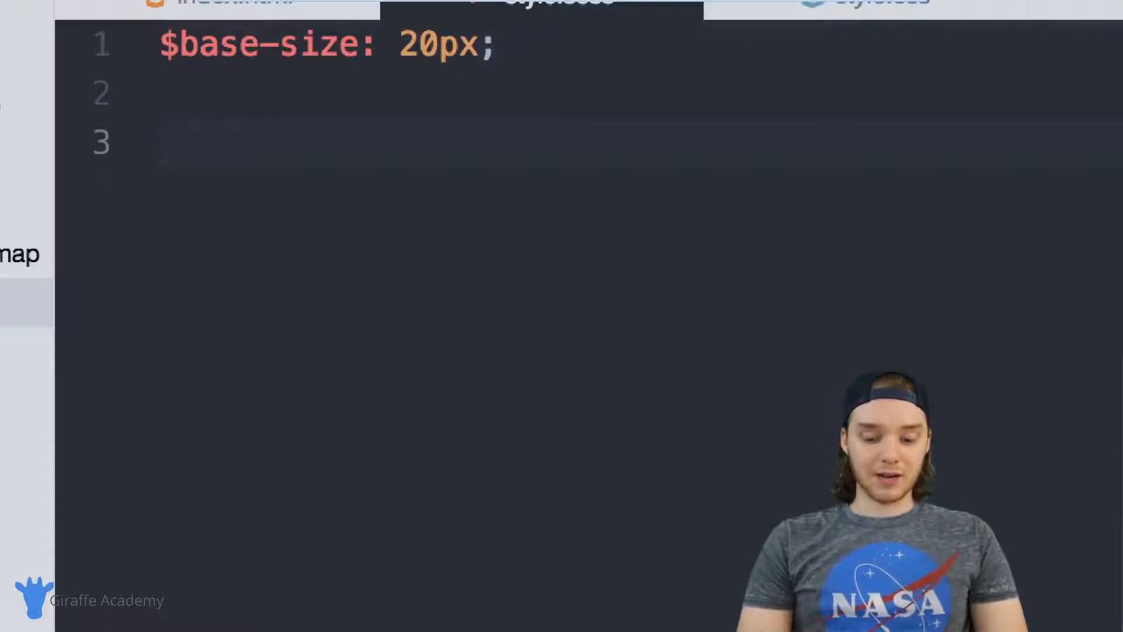
Add a p rule with font-size: $base-size;.
text(p {)
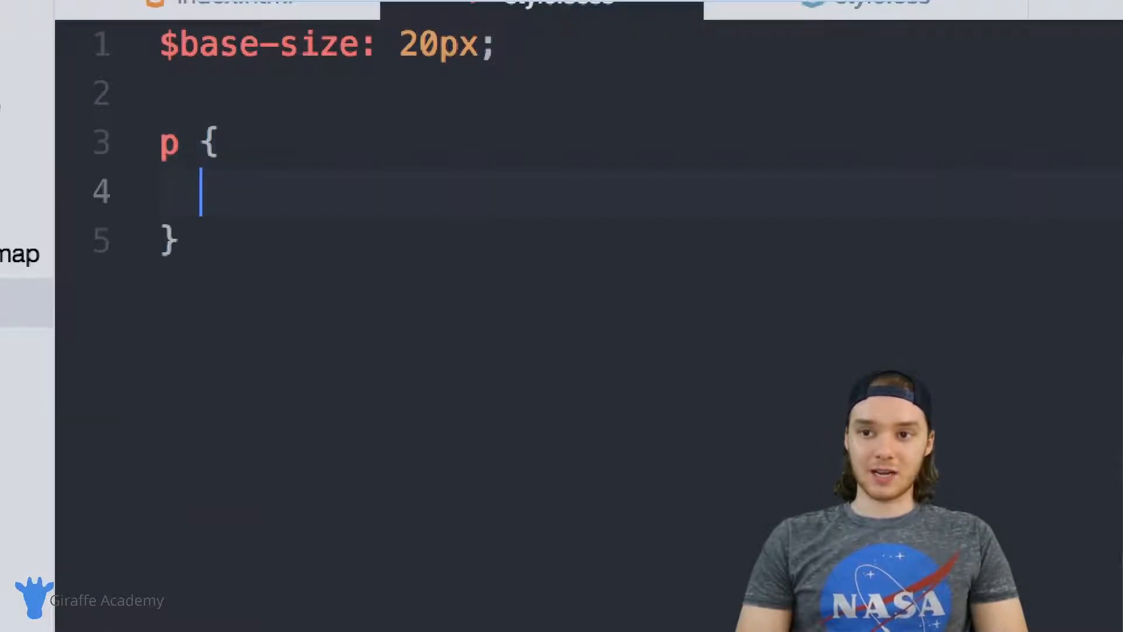
text(font-size:)
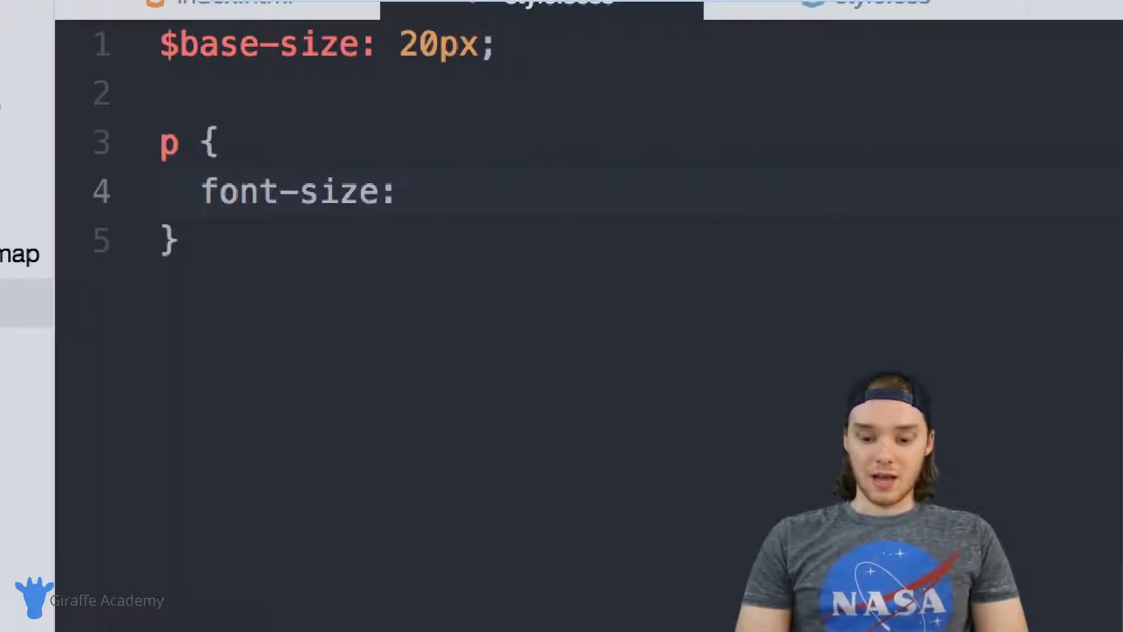
text($bae)
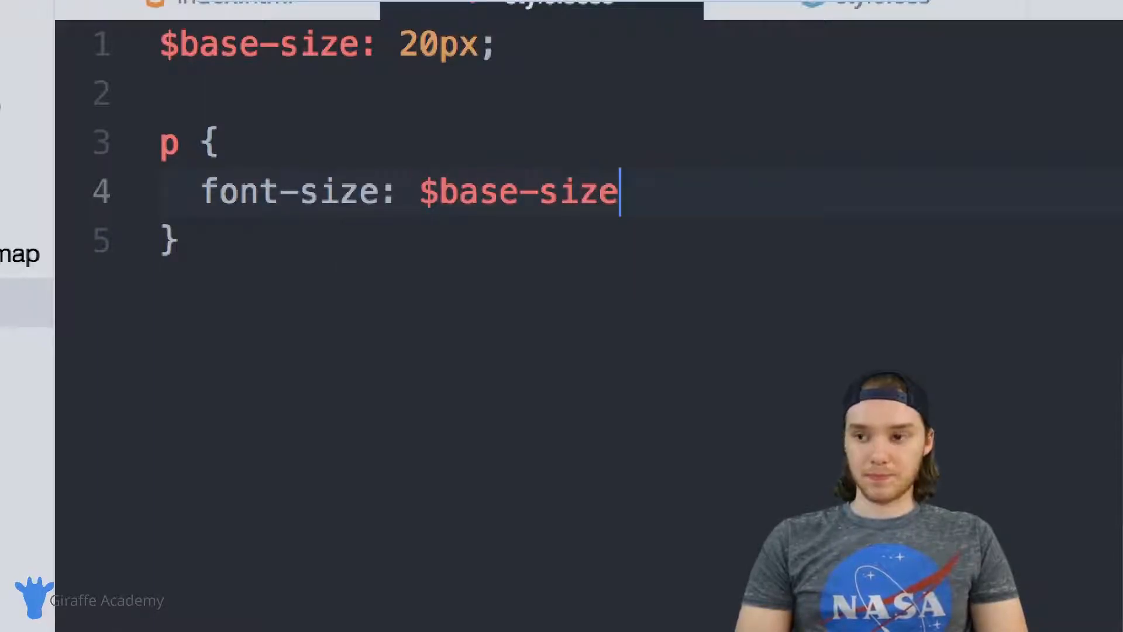
text(;)
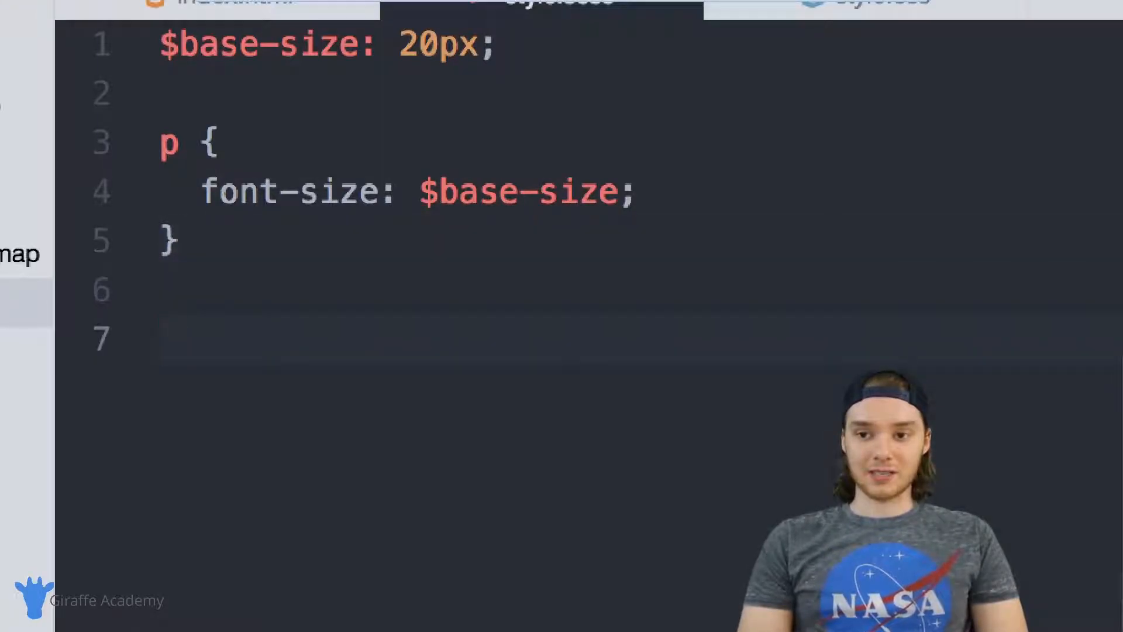
Add a button rule with font-size: $base-size * 2;.
text(button)
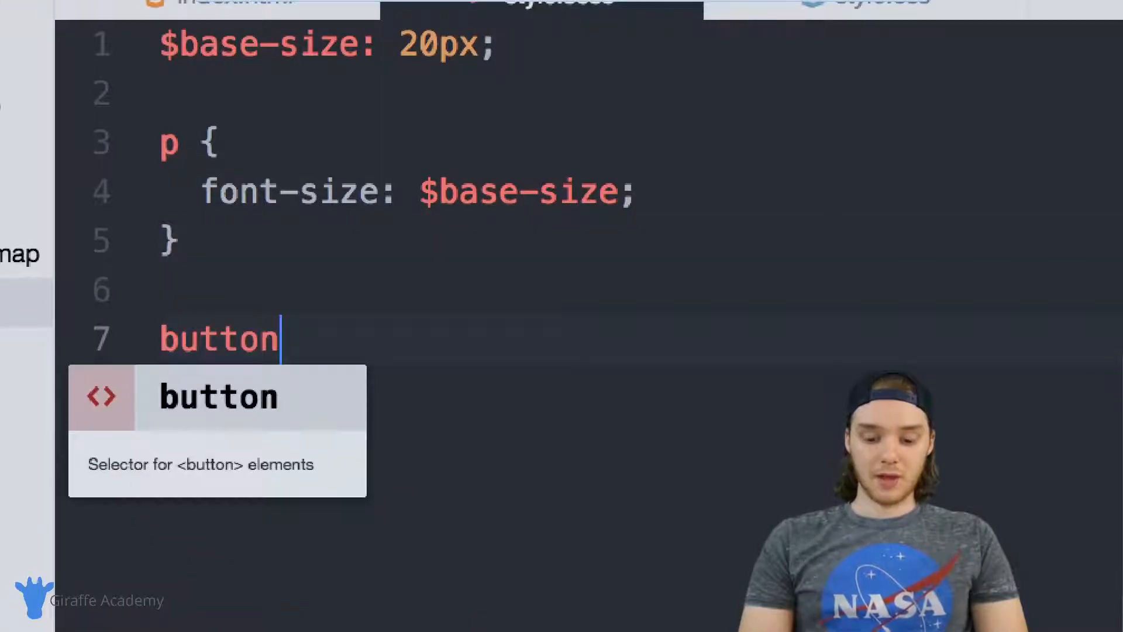
text({)
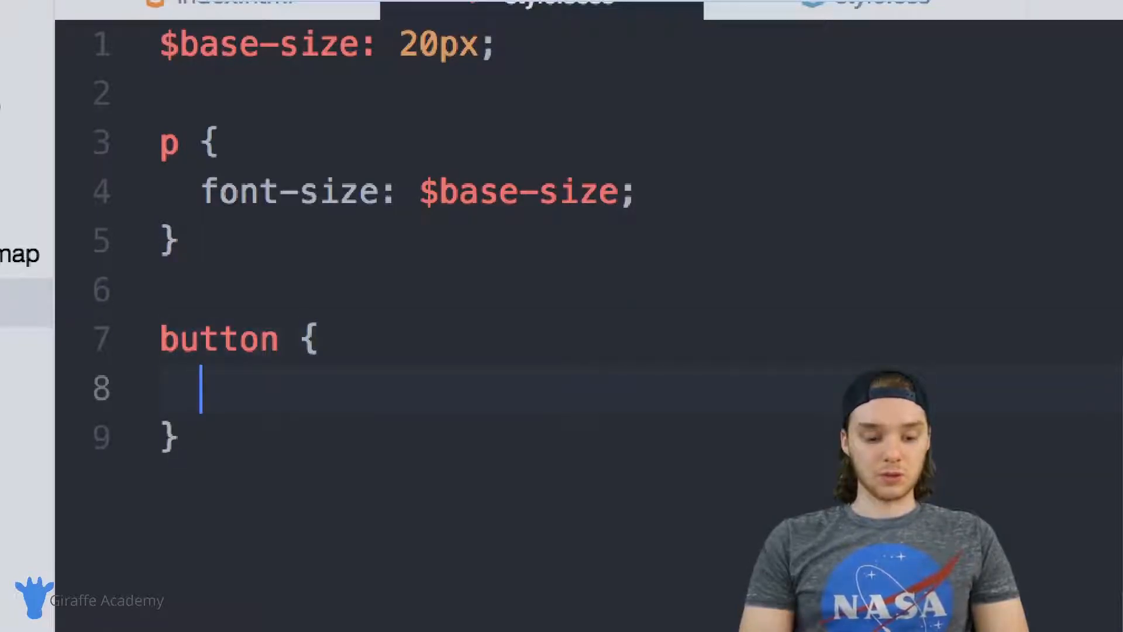
text(font-size:)
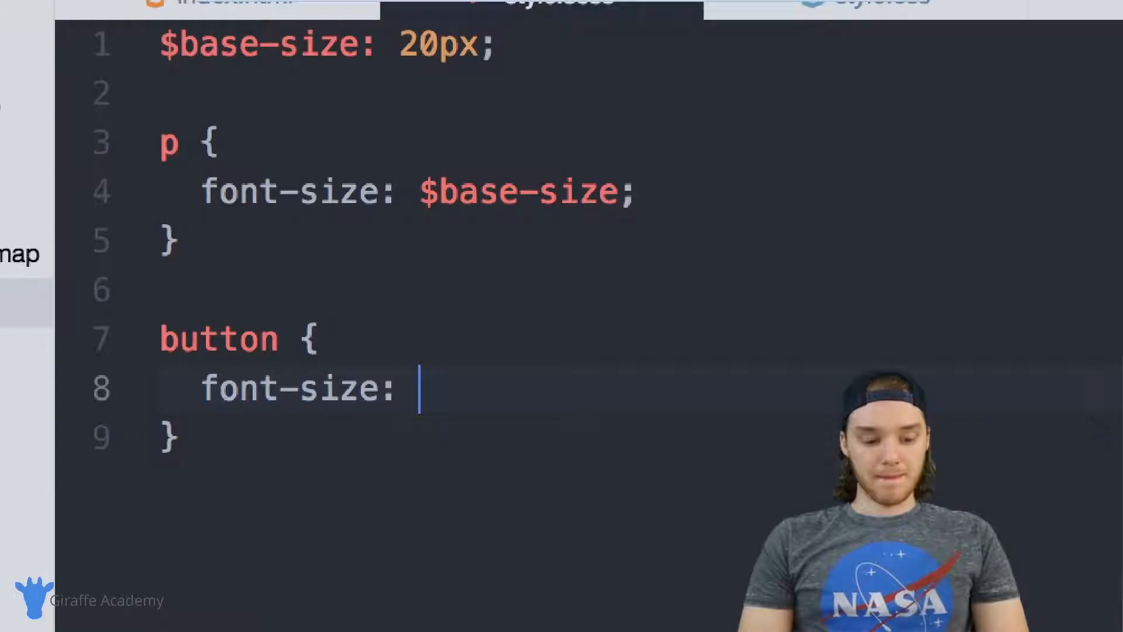
text($base-size)
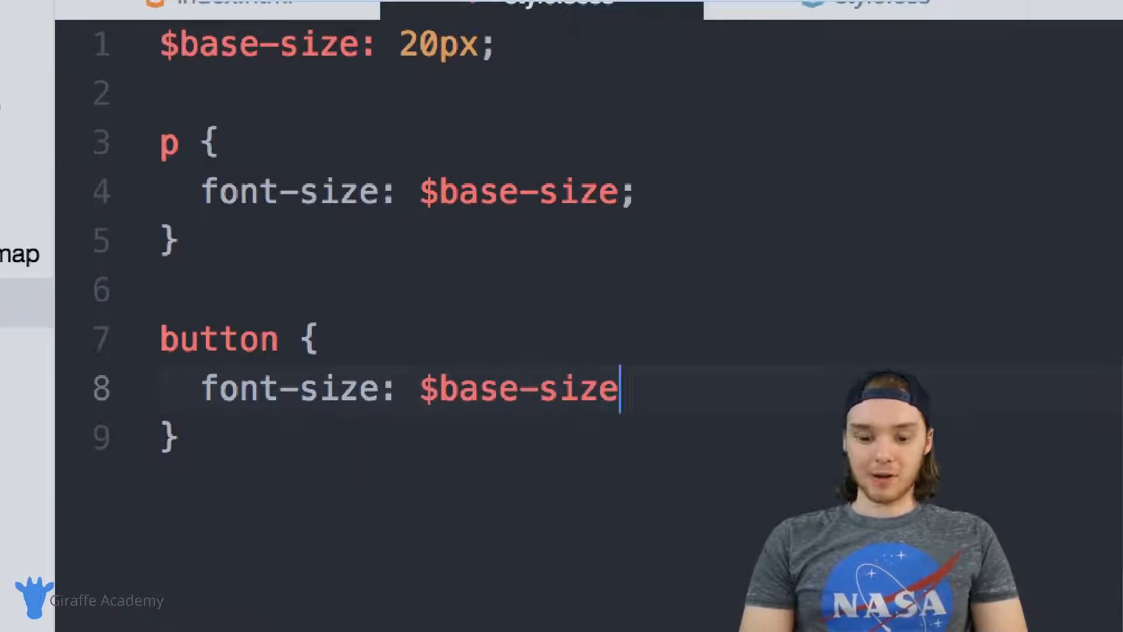
text(*)
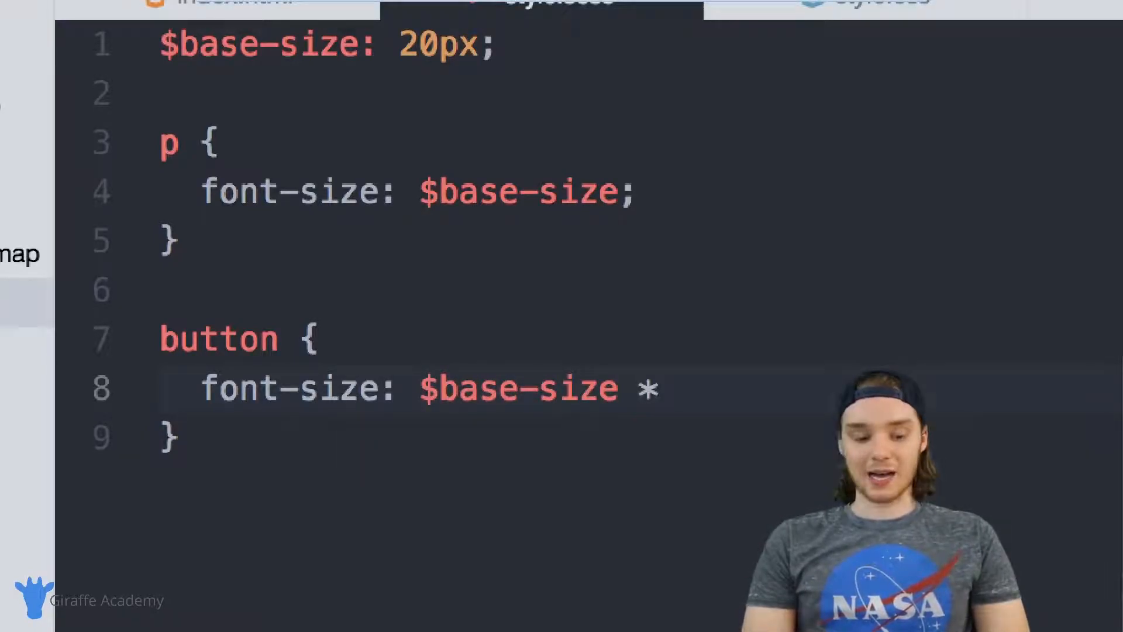
text(2;)
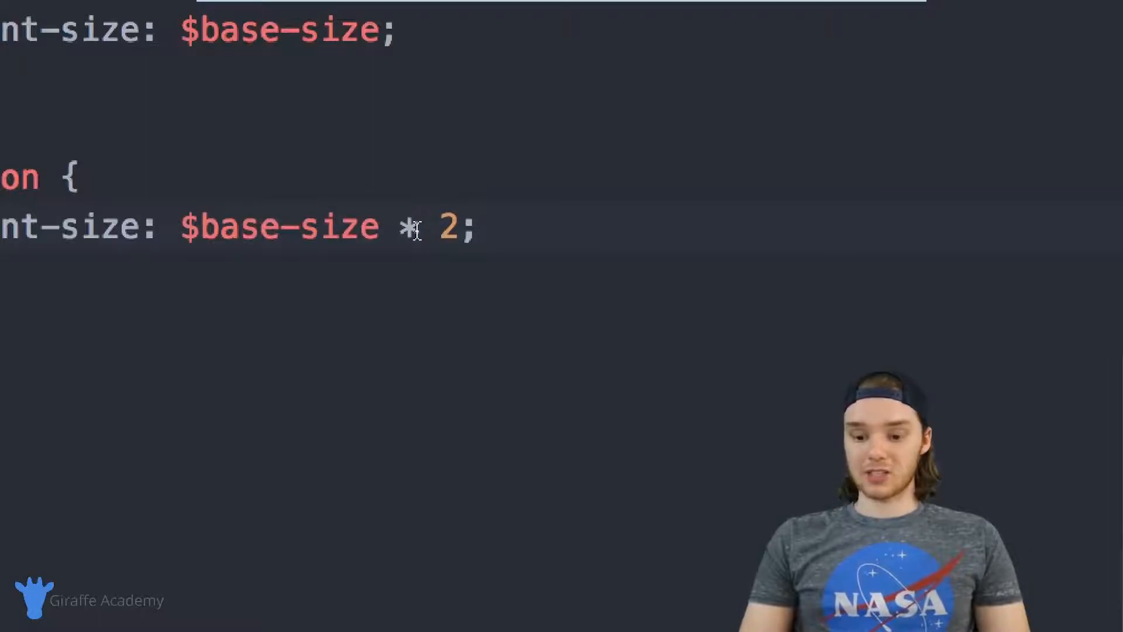
Try $base-size / 2 for the button font size, then restore it to $base-size * 2.
key(BackSpace)
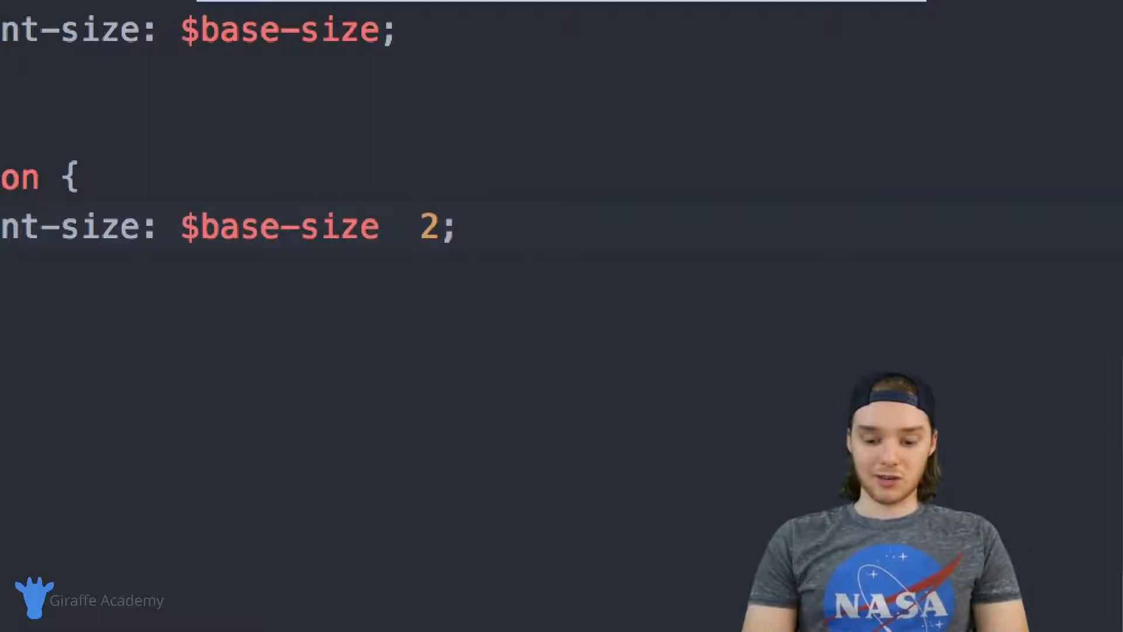
text(/)
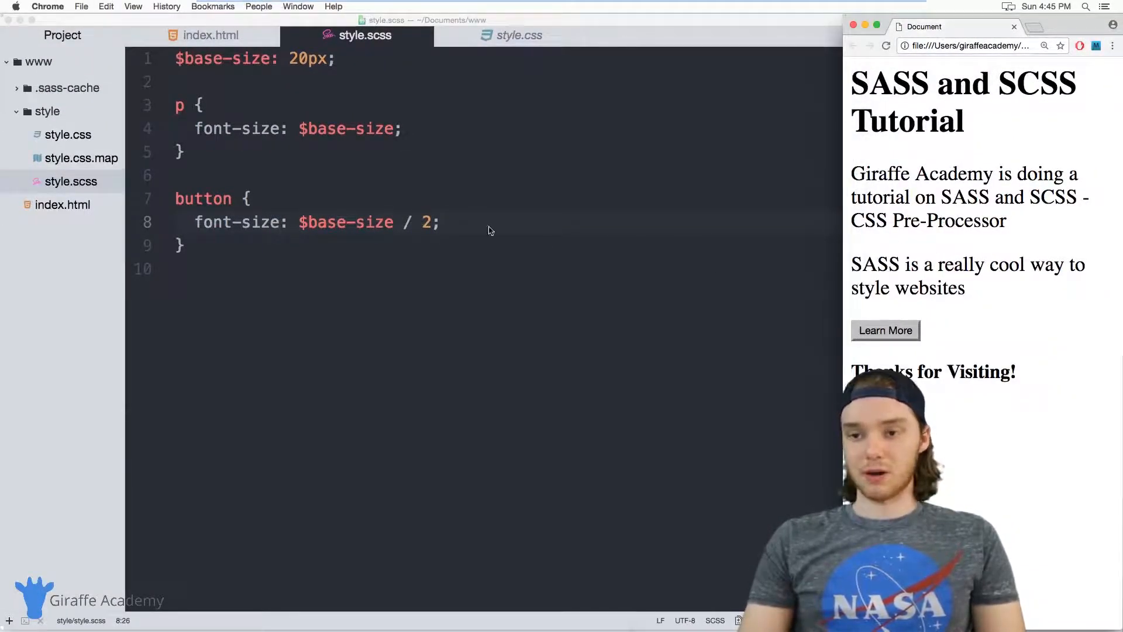
key(Backspace)
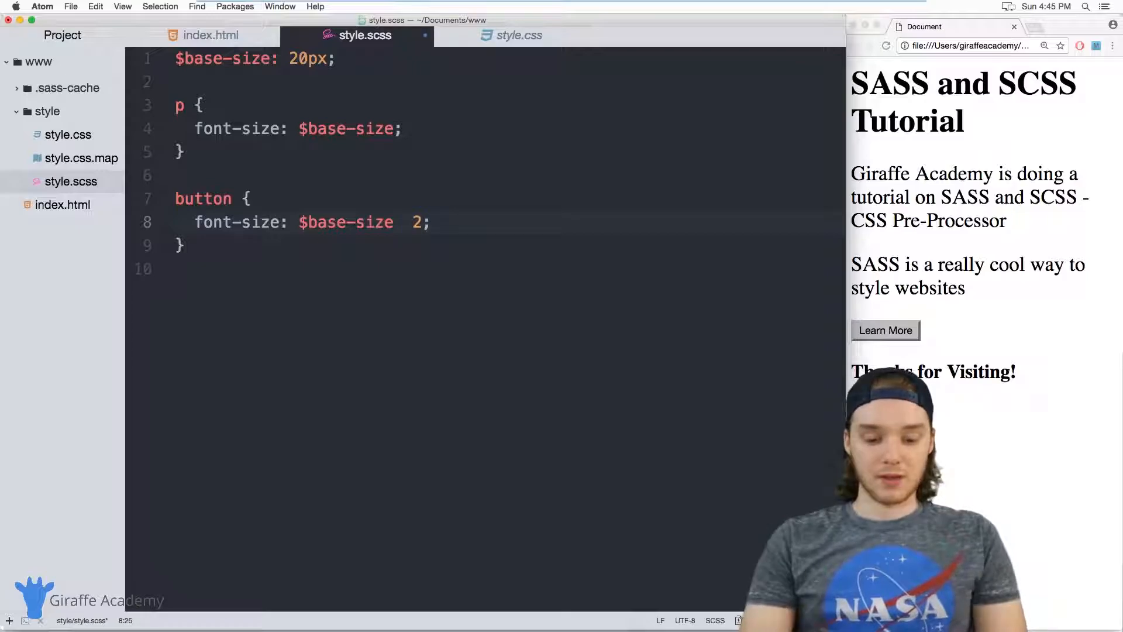
text(*)
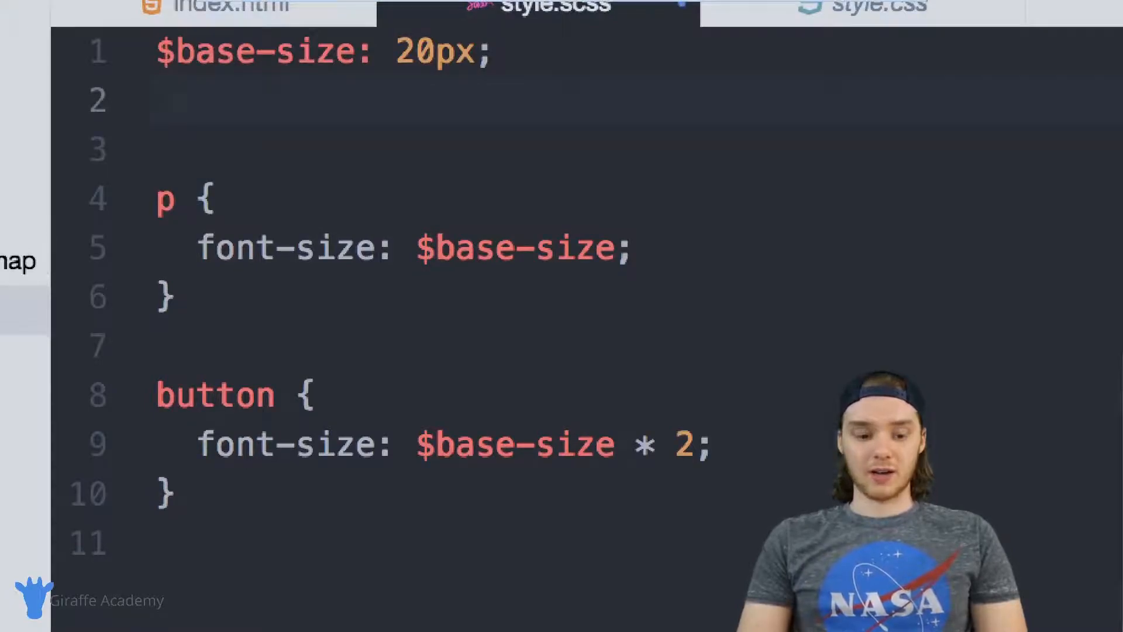
Define a second variable $base-color: red; on line 2.
text($)
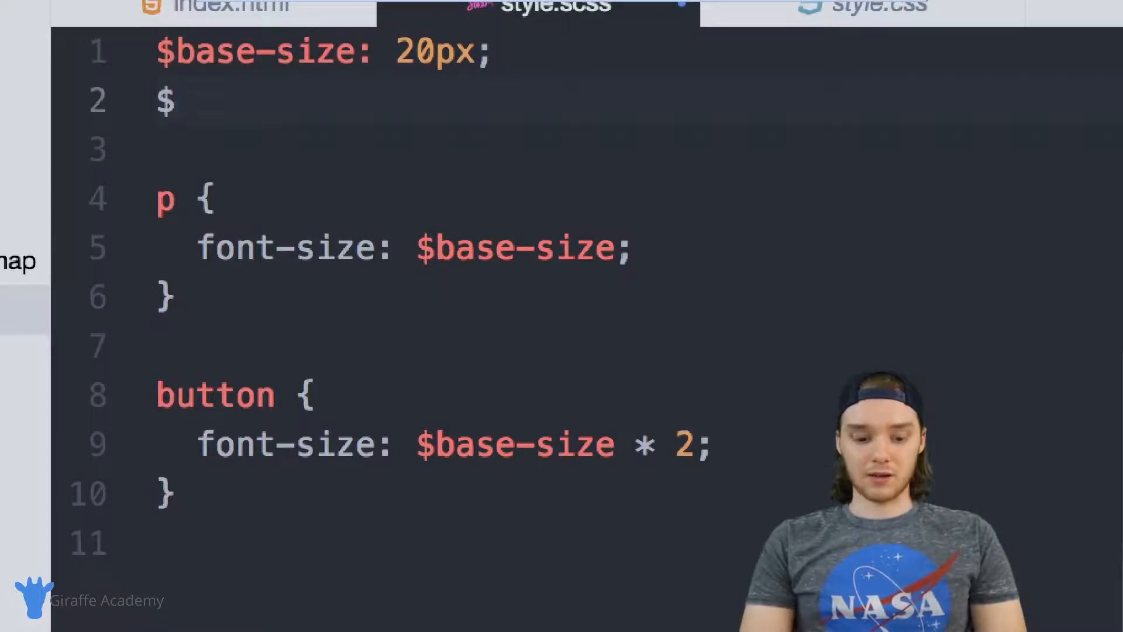
text(base-c)
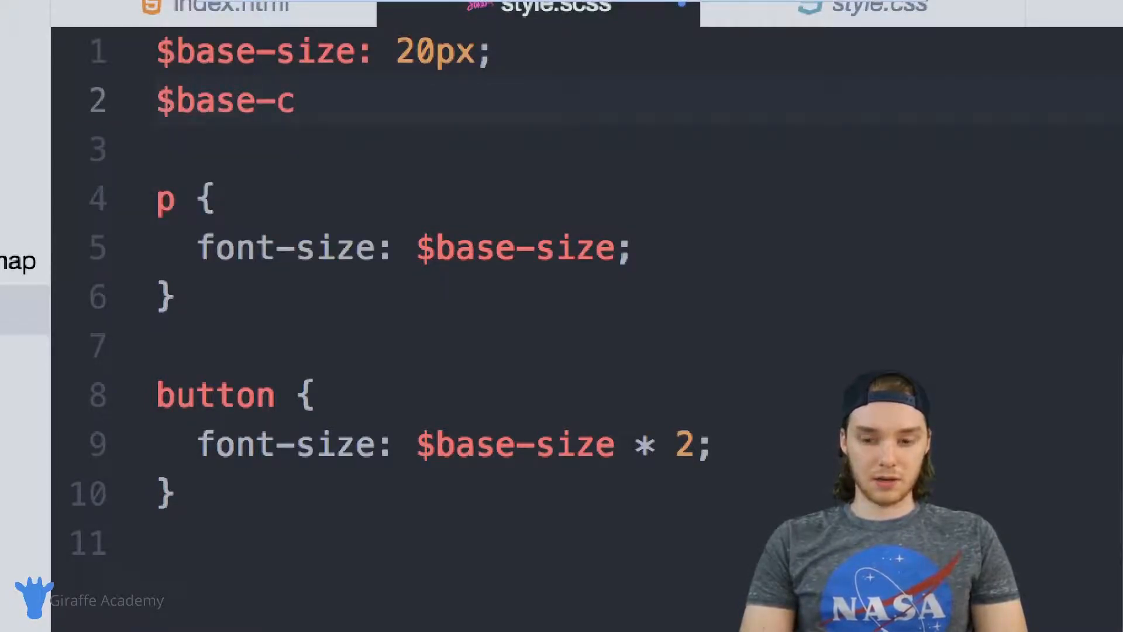
text(olor: red)
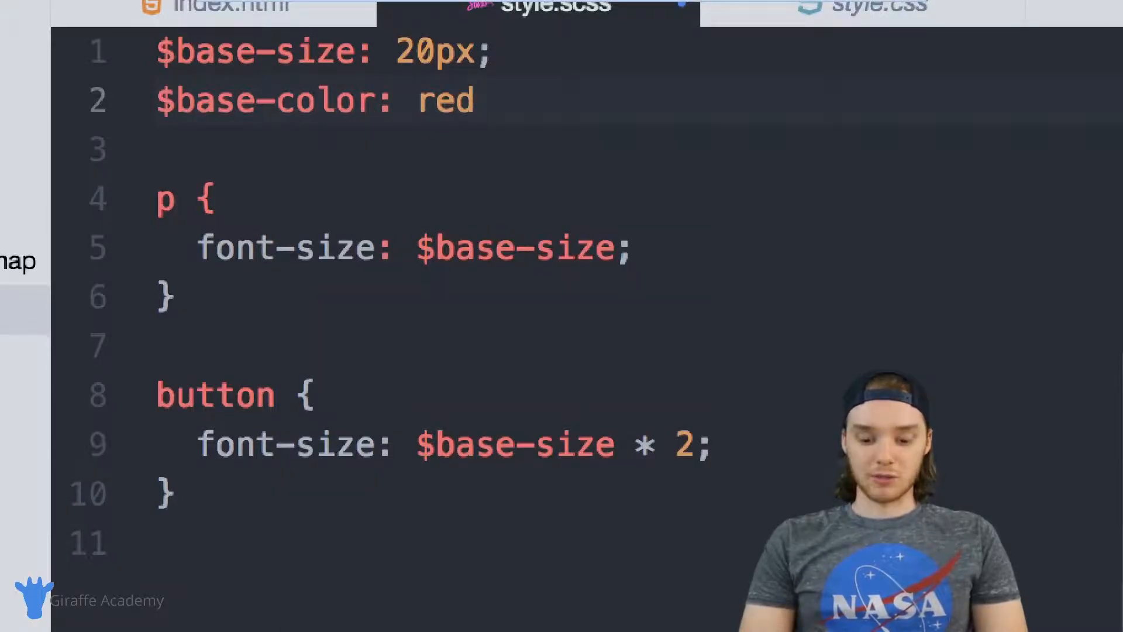
text(;)
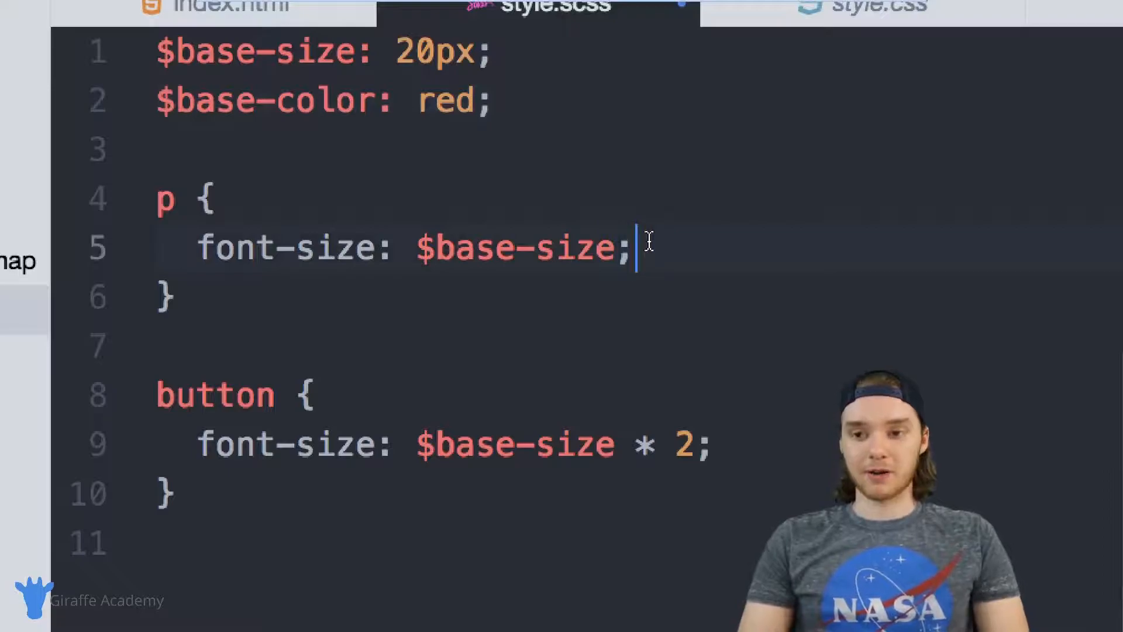
Add color: $base-color; to the p rule and start a new line in the button rule.
text(color:)
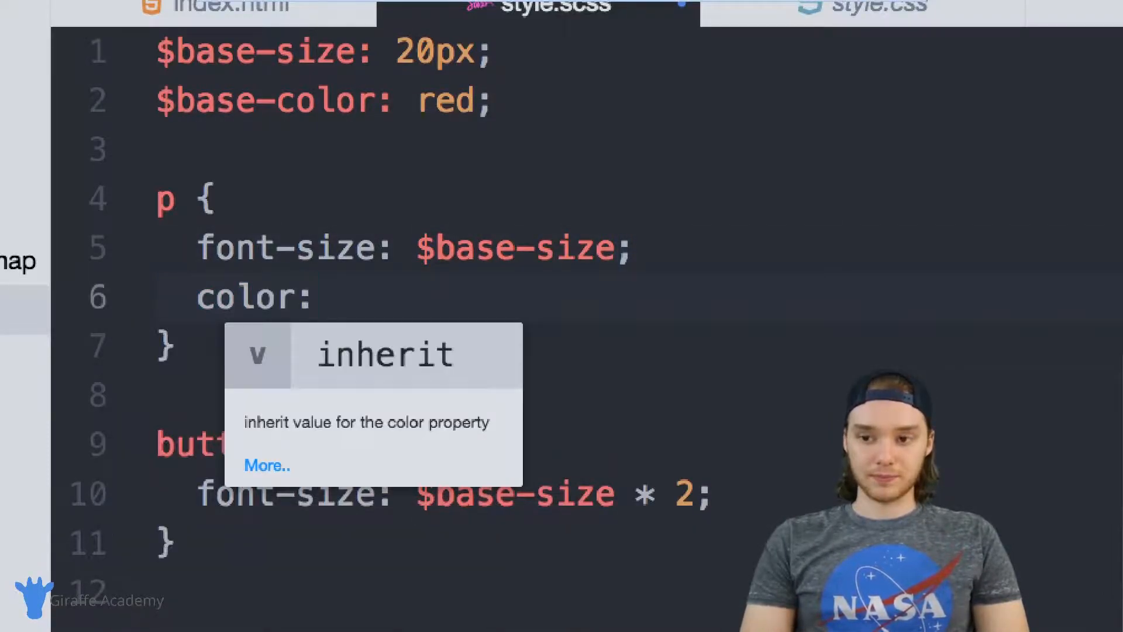
text($base-color;)
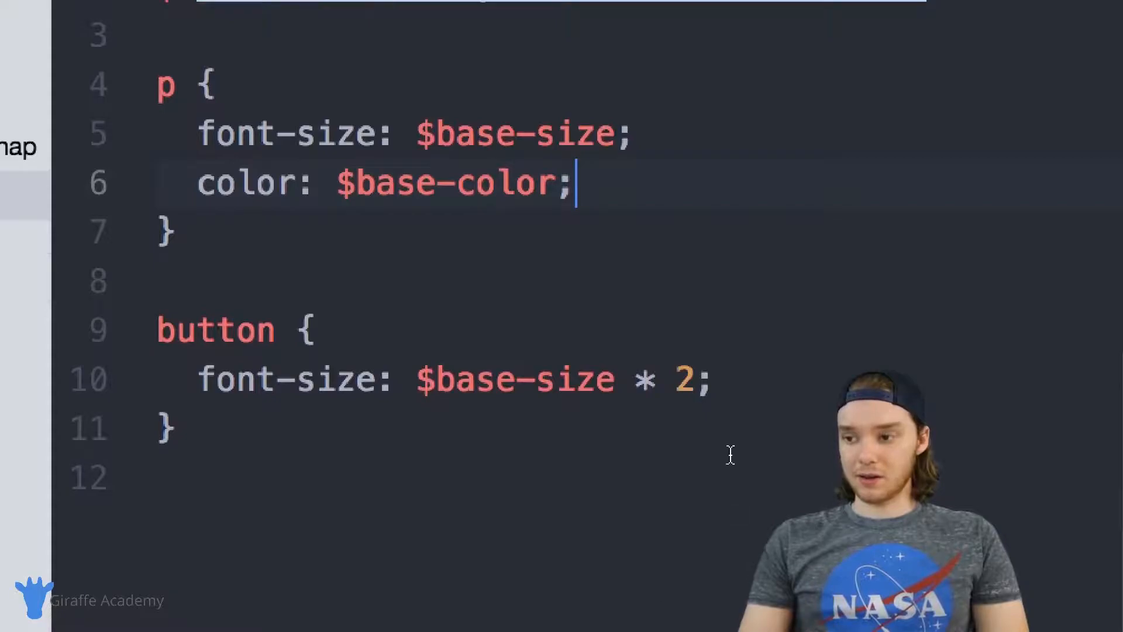
key(enter)
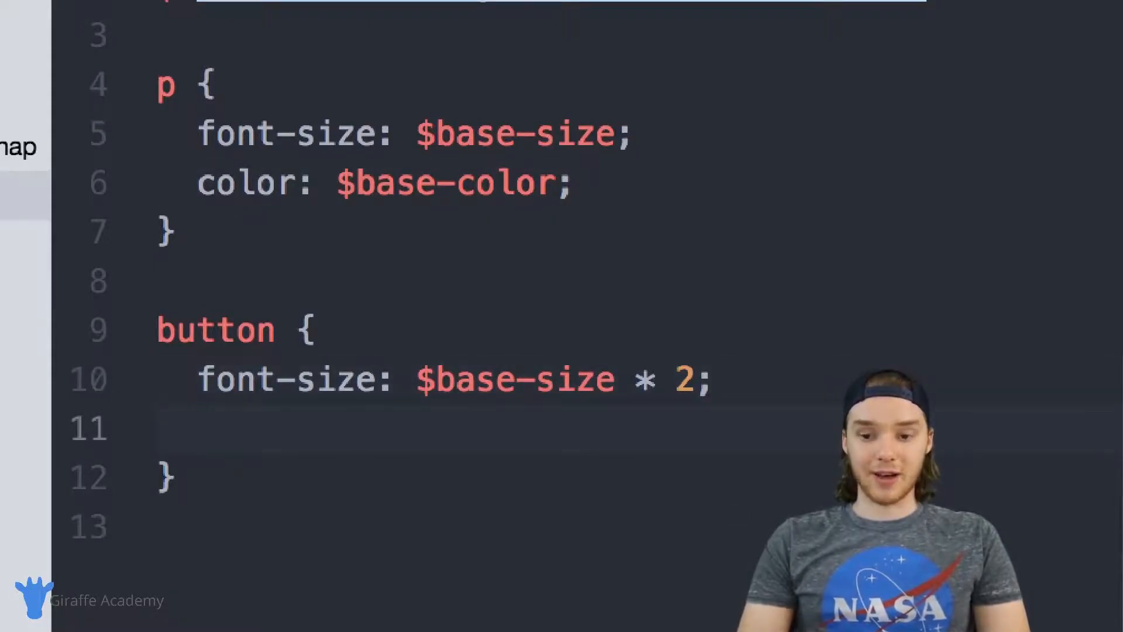
Add background-color: $base-color + 200; to the button rule.
text(background-color:)
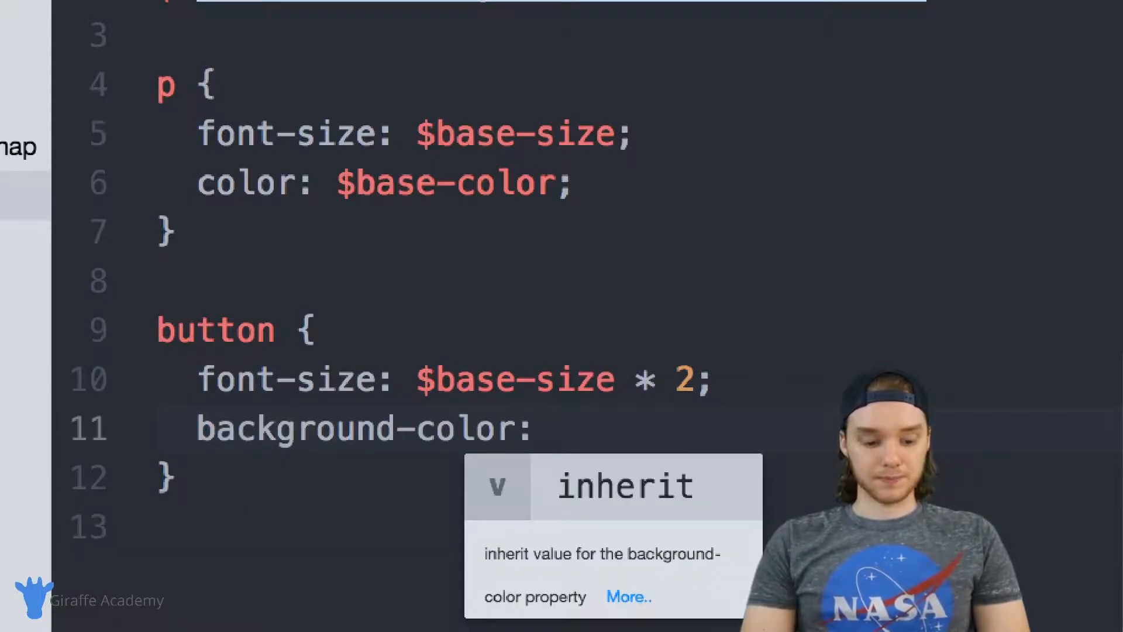
text($base-color)
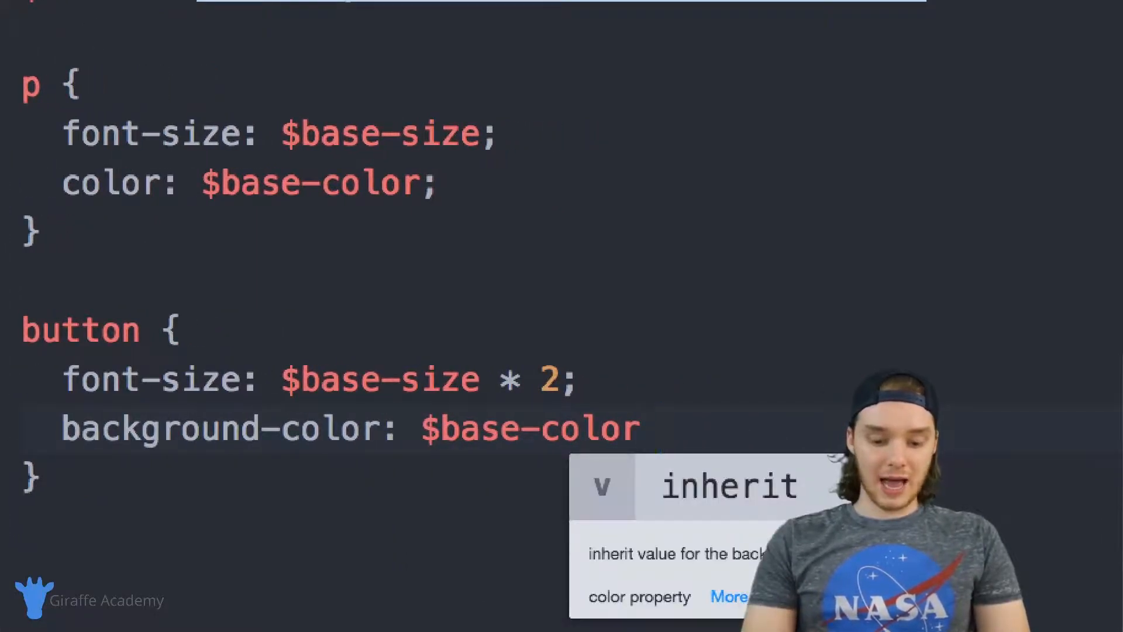
text(+)
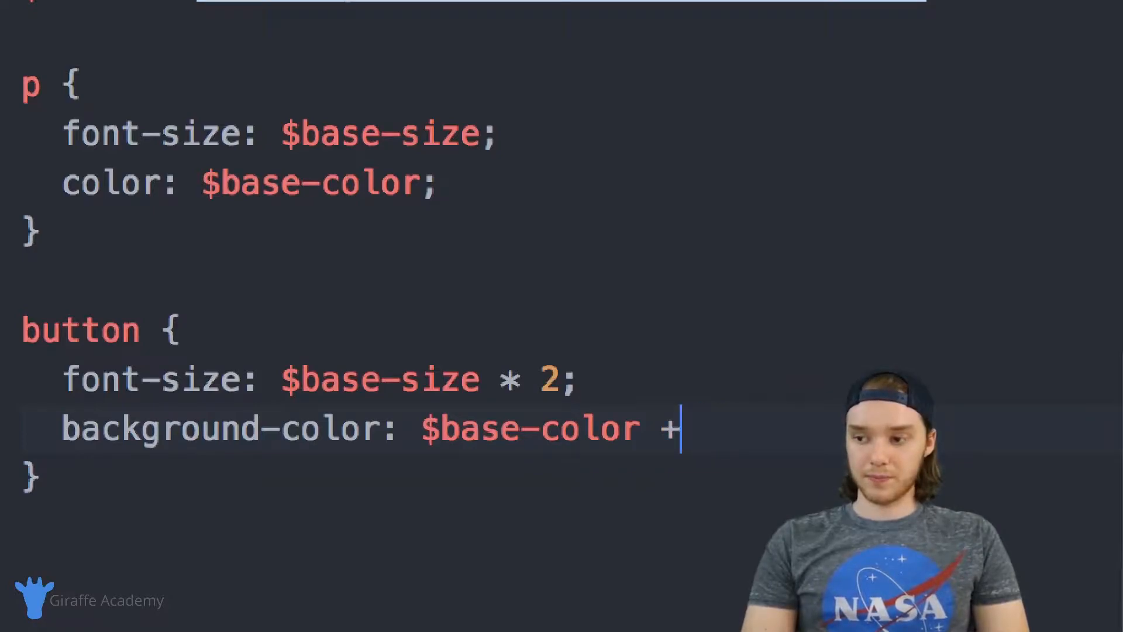
text(200;)
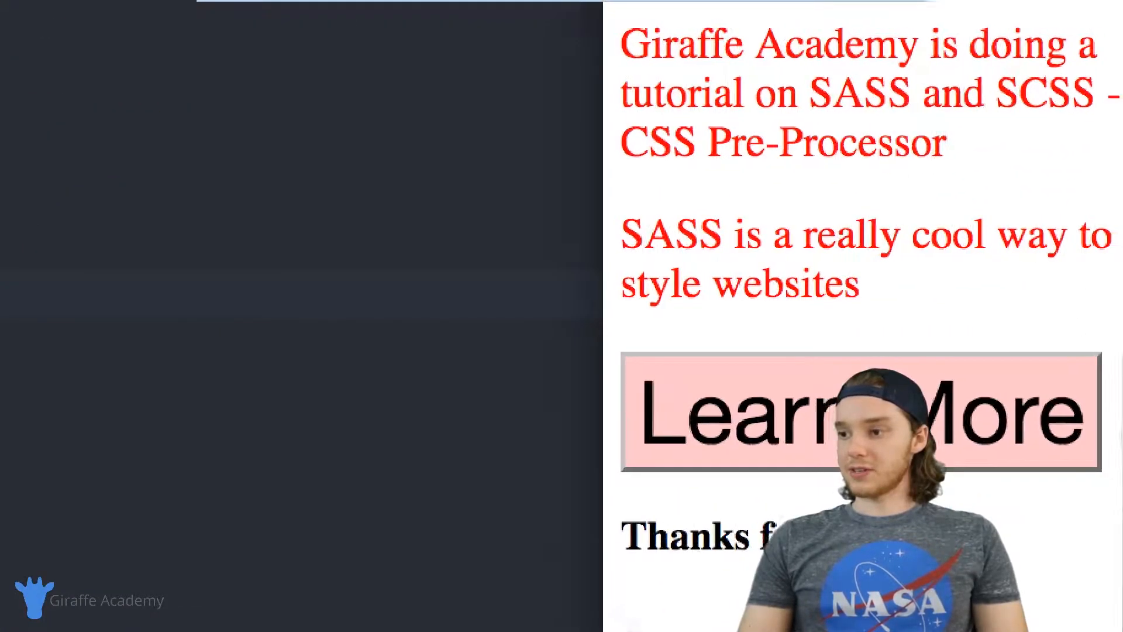
Scroll the reloaded Chrome page to view the red paragraphs and styled Learn More button.
scroll(down, 3)
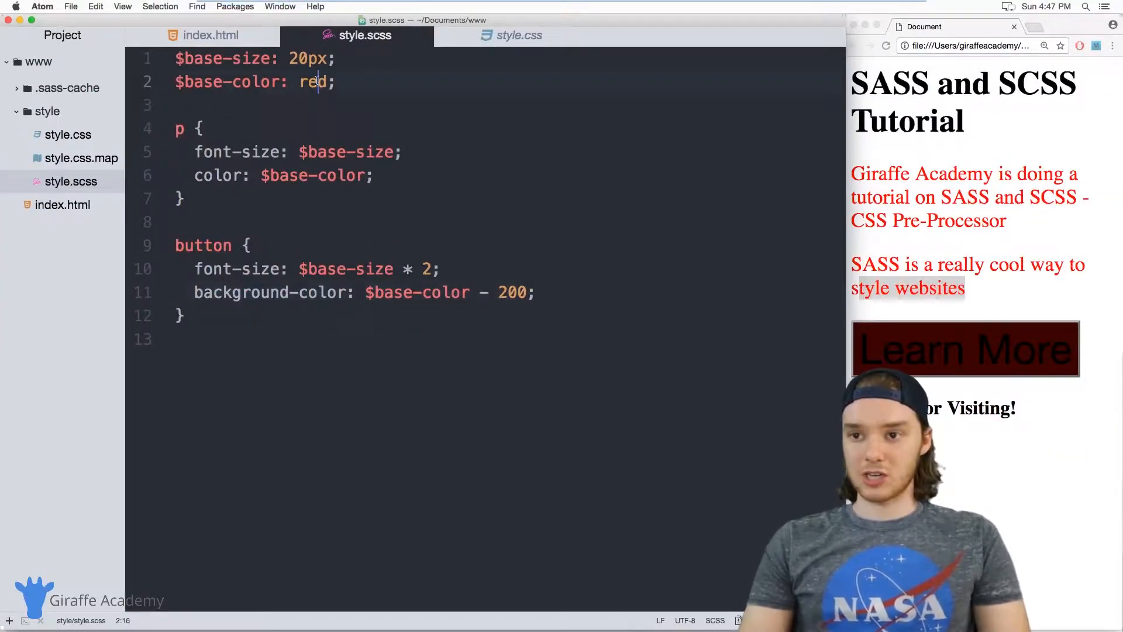
Change $base-color to blue and reload Chrome to see blue paragraphs and a dark blue button.
text(blu)
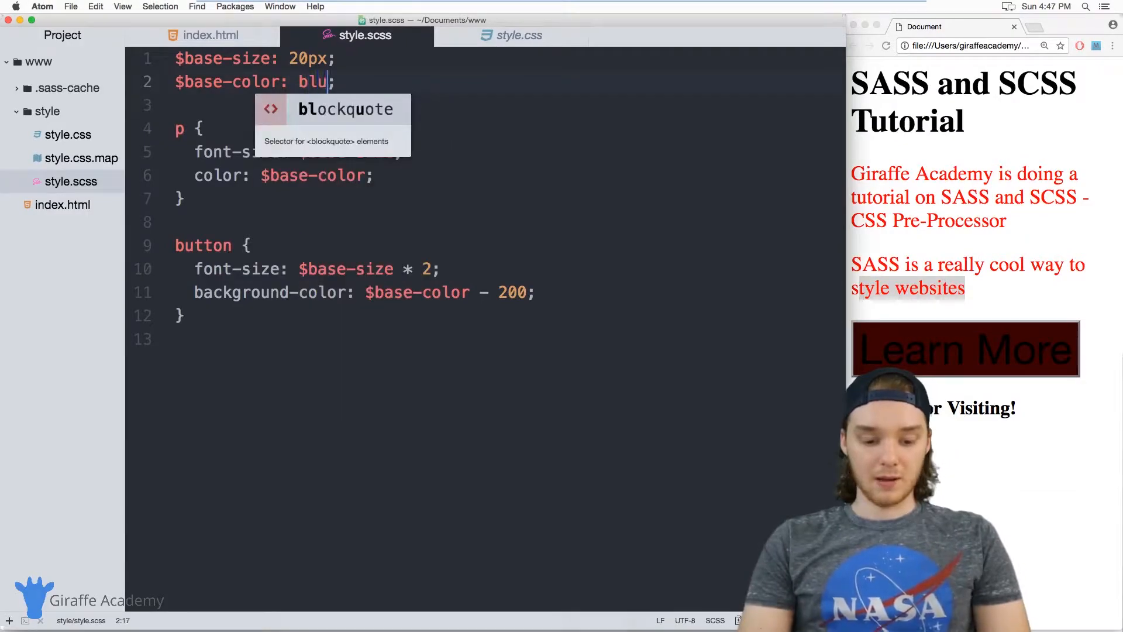
text(e)
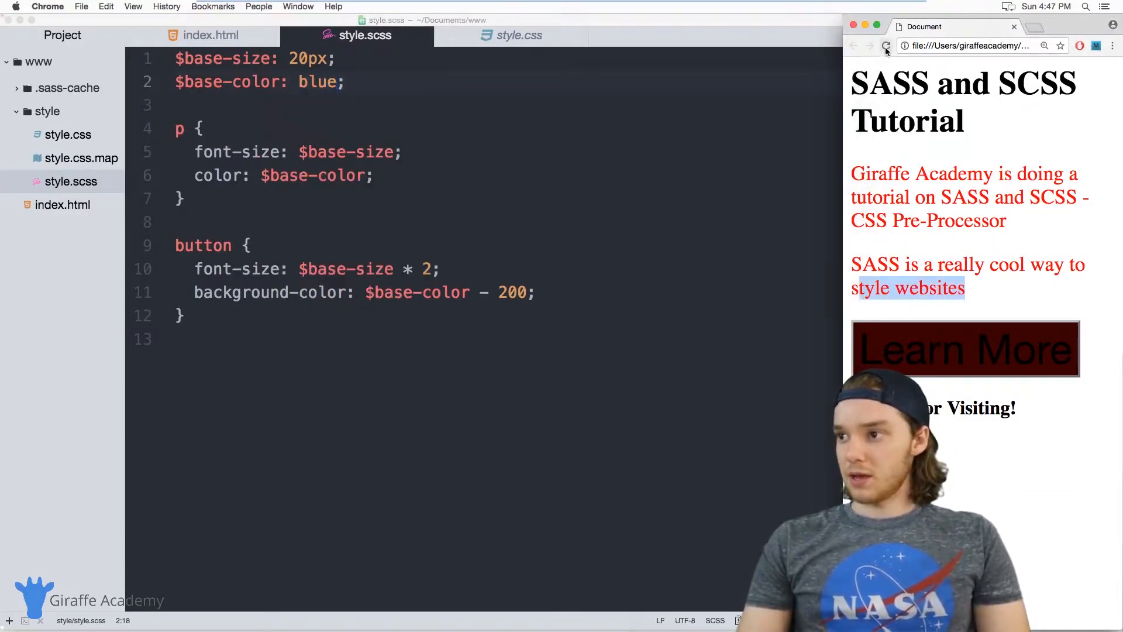
click(885, 46)
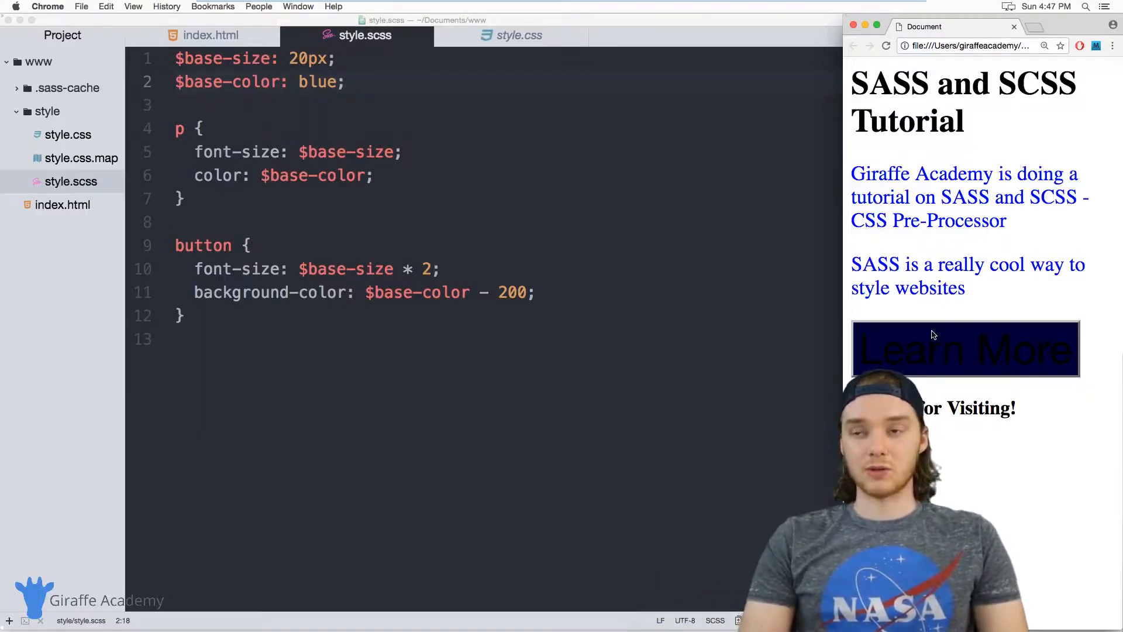
mouse_move(1010, 321)
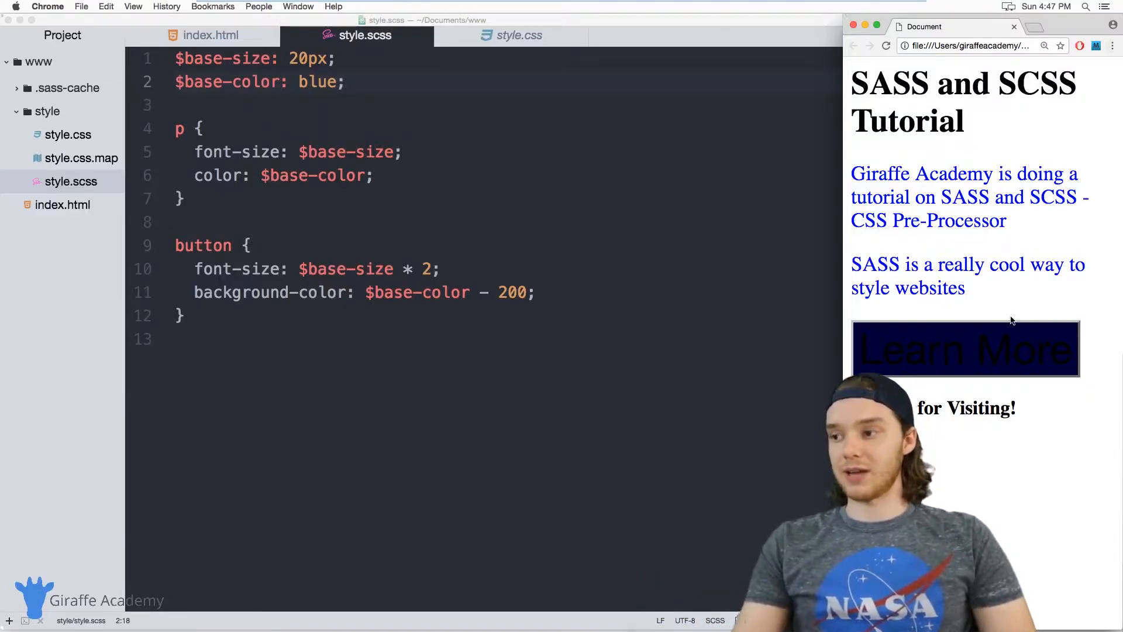
drag(910, 263, 965, 288)
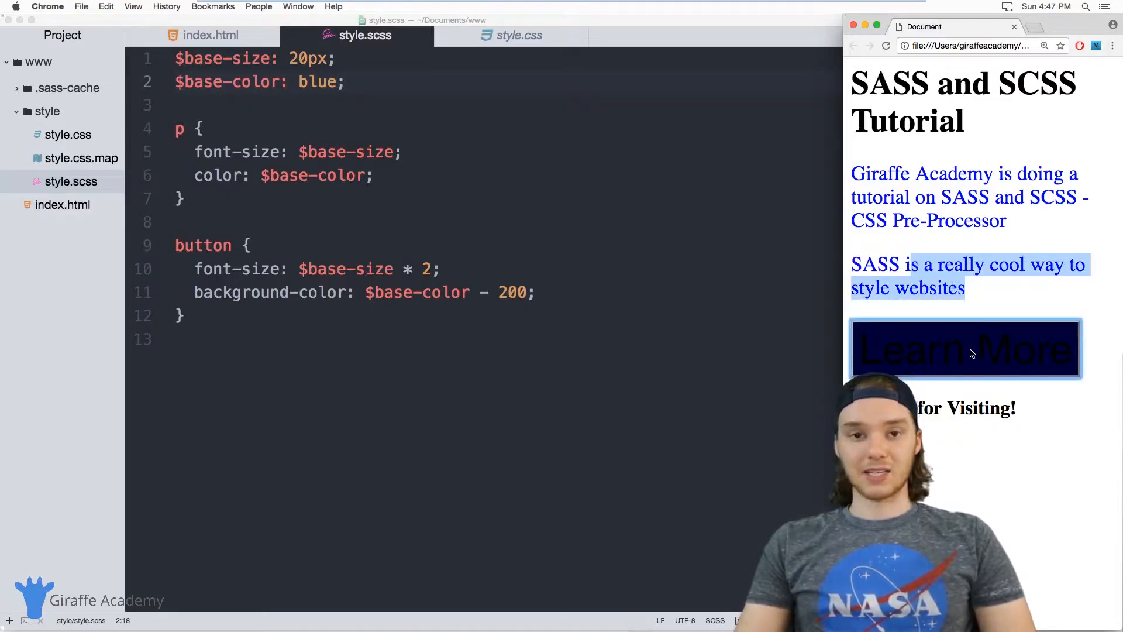
click(620, 326)
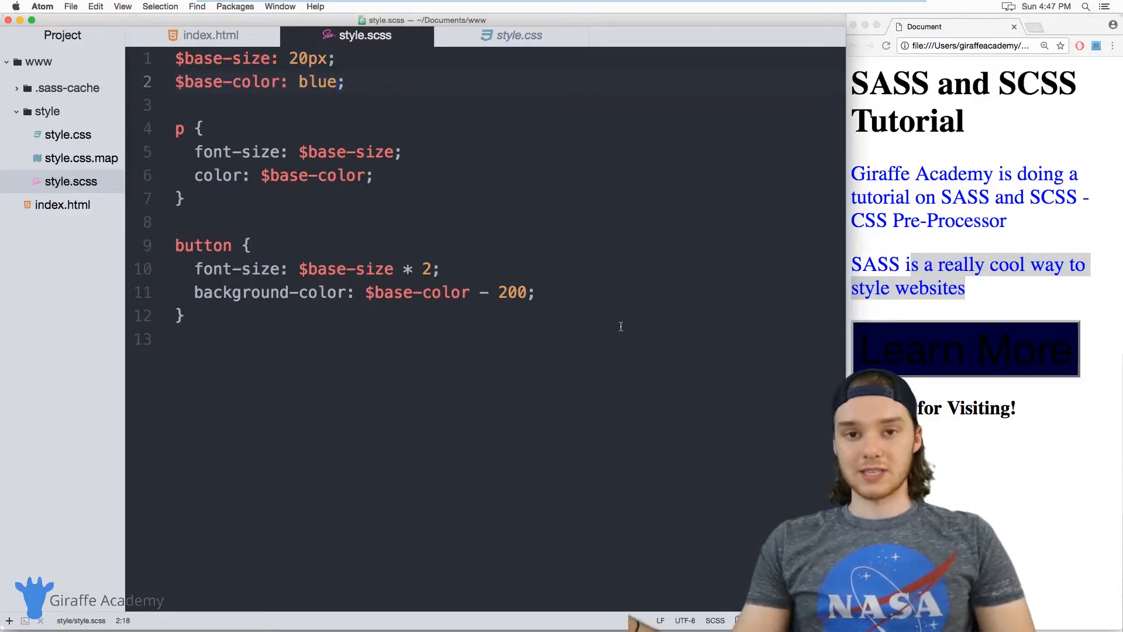